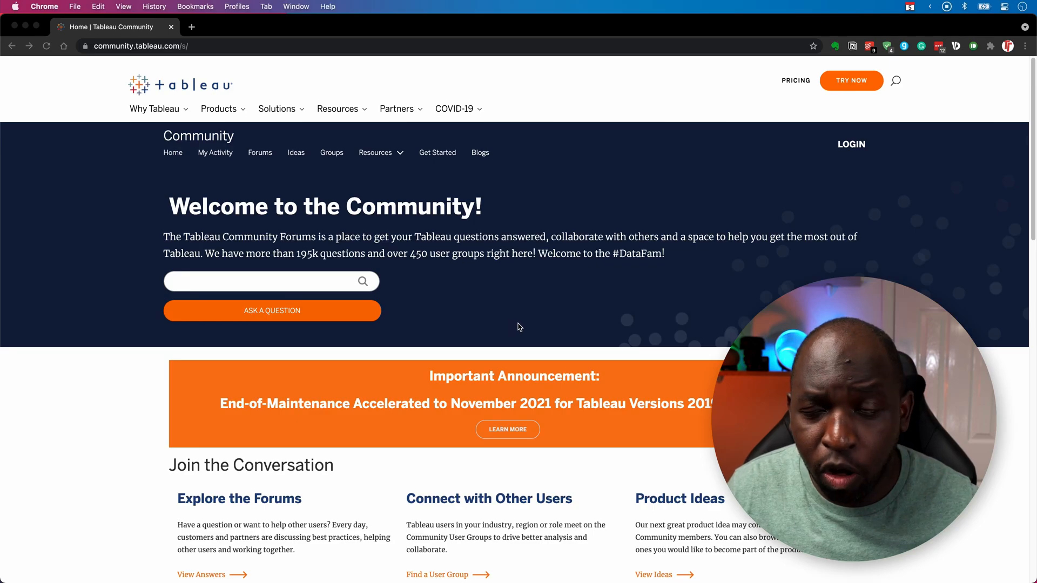
Scroll the Tableau Community home page down to the orange Important Announcement banner.
scroll("down", 3)
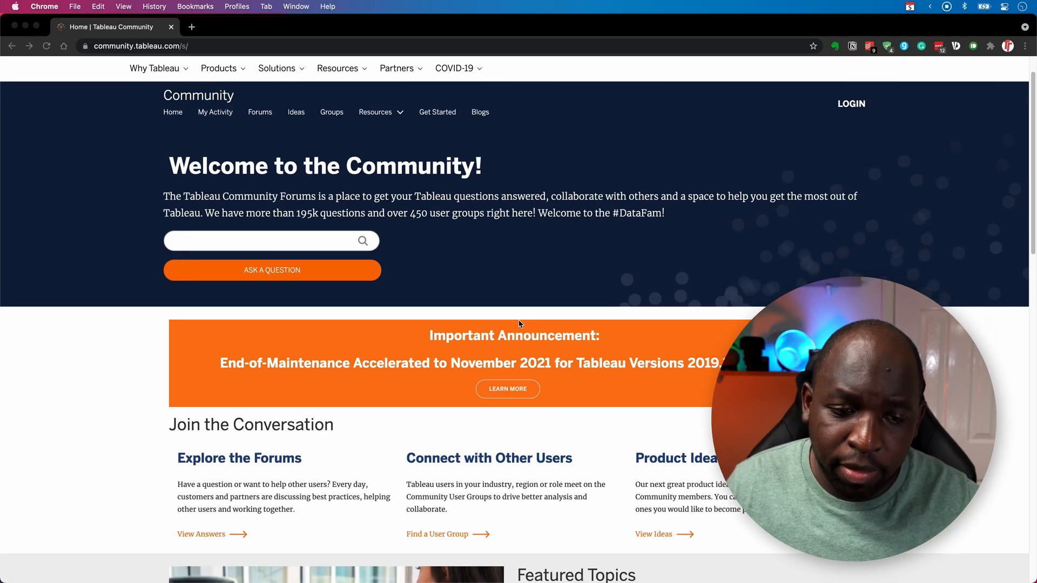
scroll("down", 3)
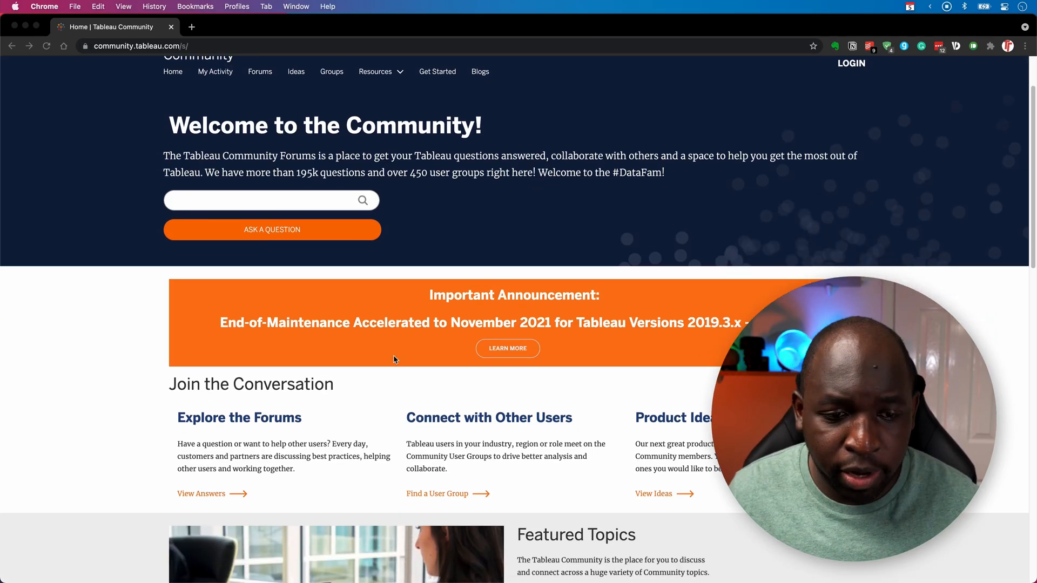
mouse_move(271, 331)
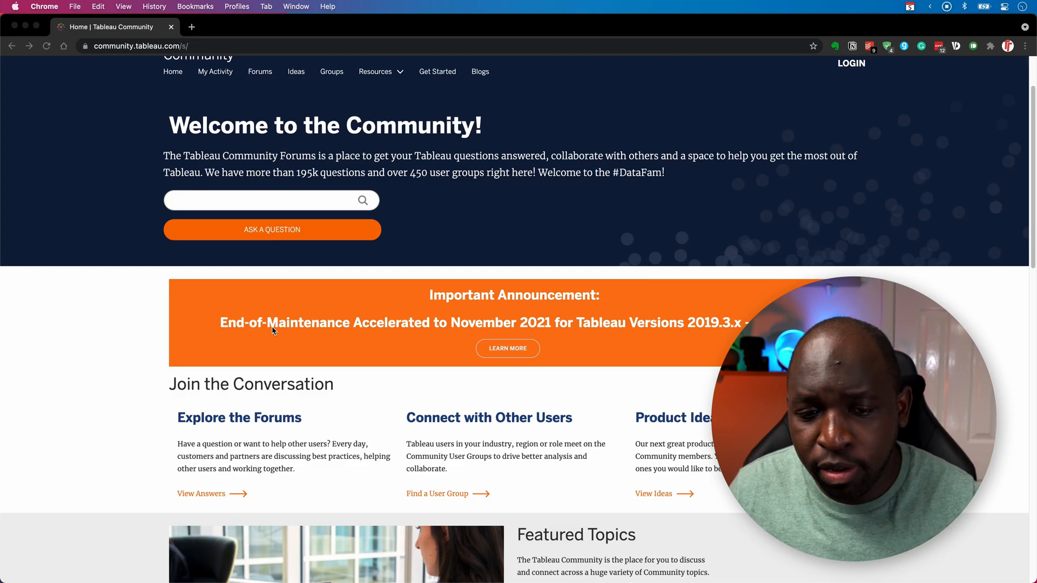
mouse_move(548, 330)
type("tableau release")
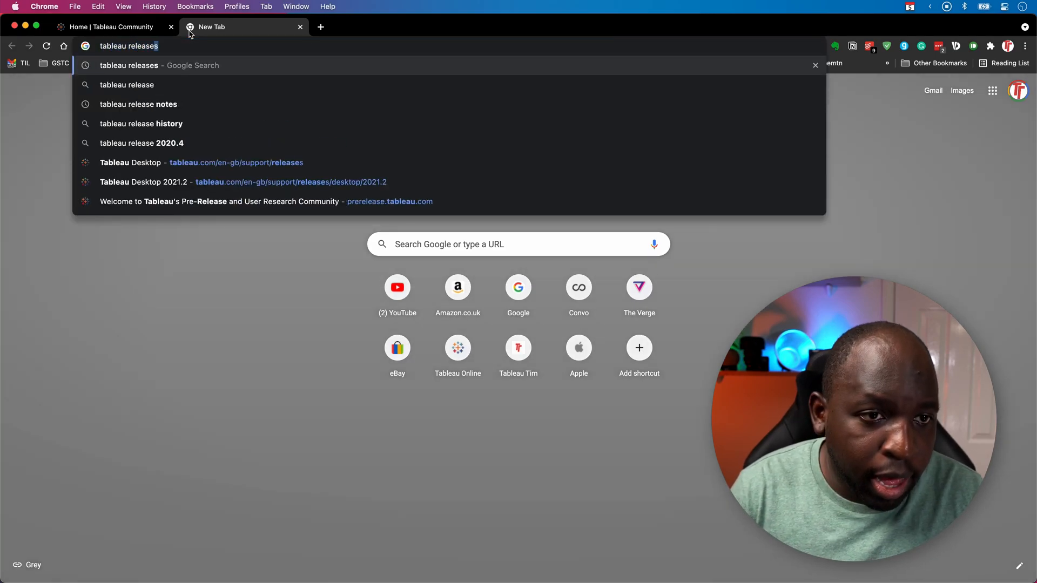
Search 'tableau releases', land on the Tableau Desktop release notes and expand the 2018.3 release.
key("Return")
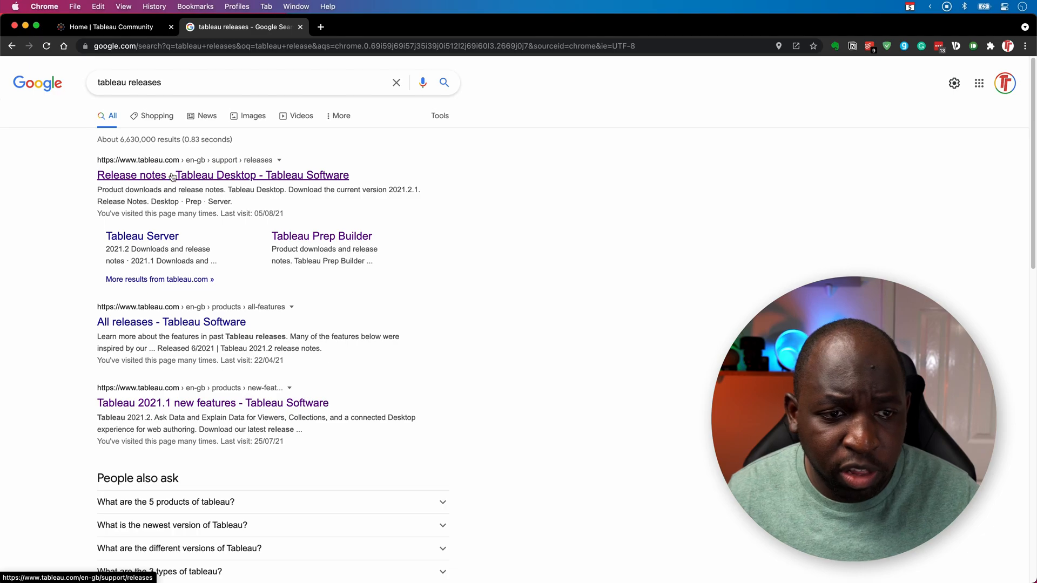
left_click(222, 175)
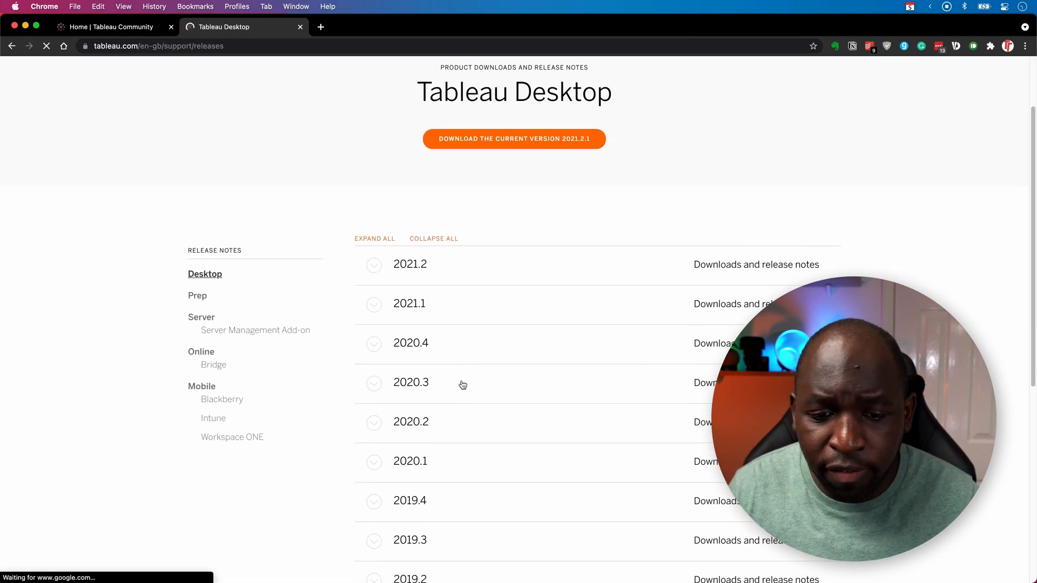
scroll("down", 3)
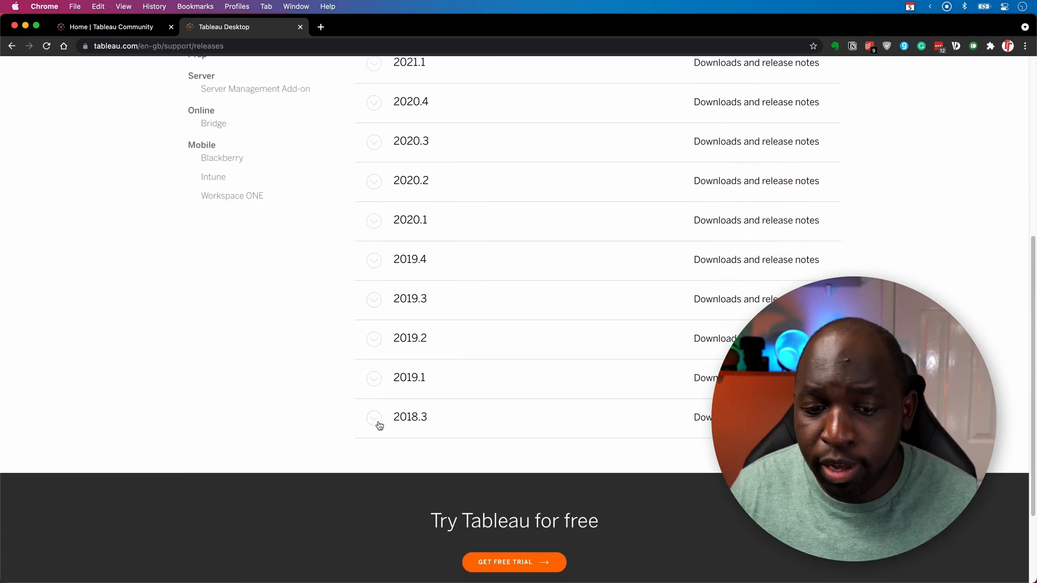
left_click(374, 417)
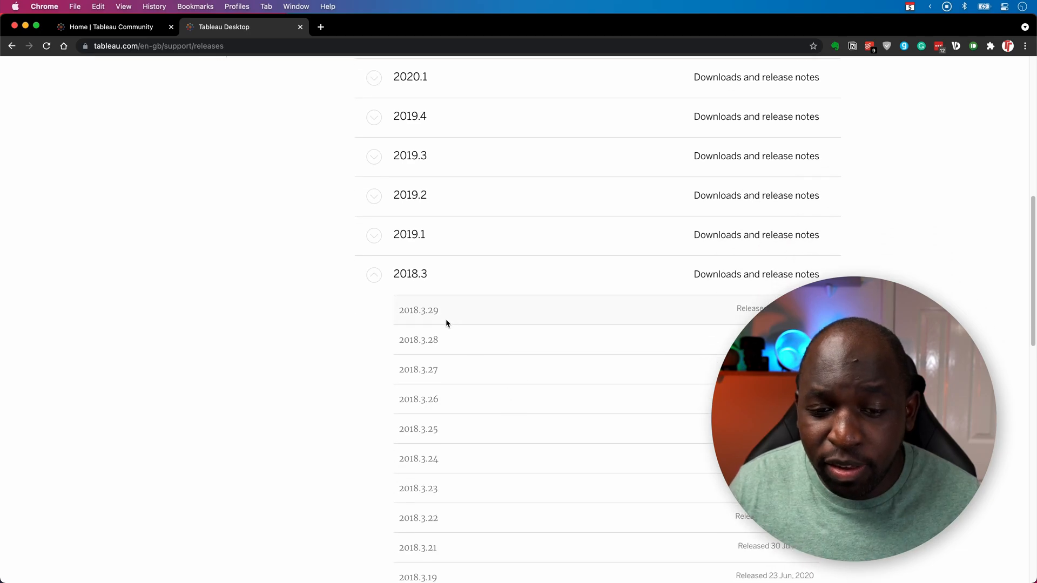
mouse_move(418, 310)
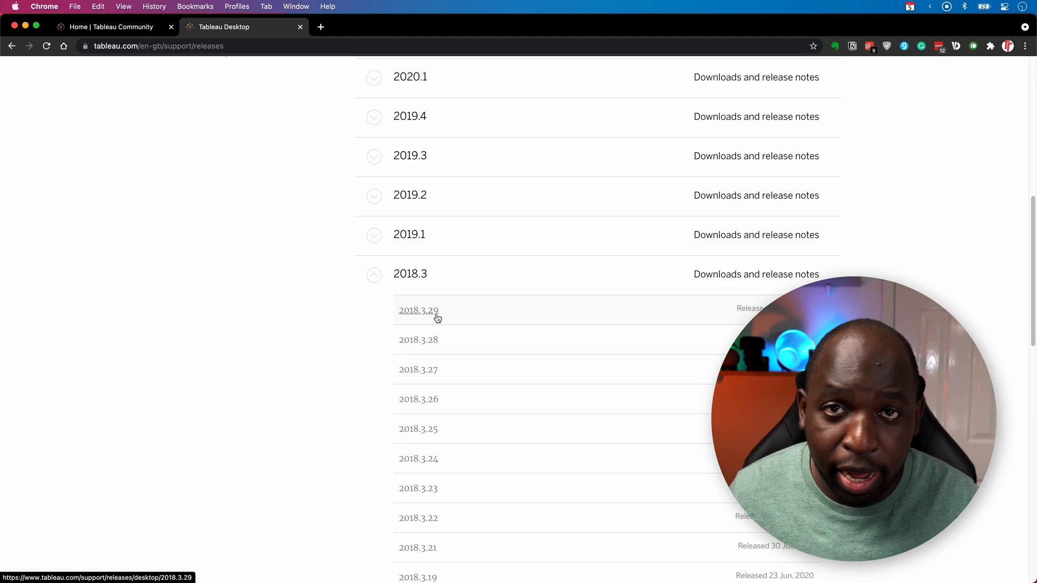
Browse through the 2018.3 maintenance versions list and back up the release notes.
scroll("down", 3)
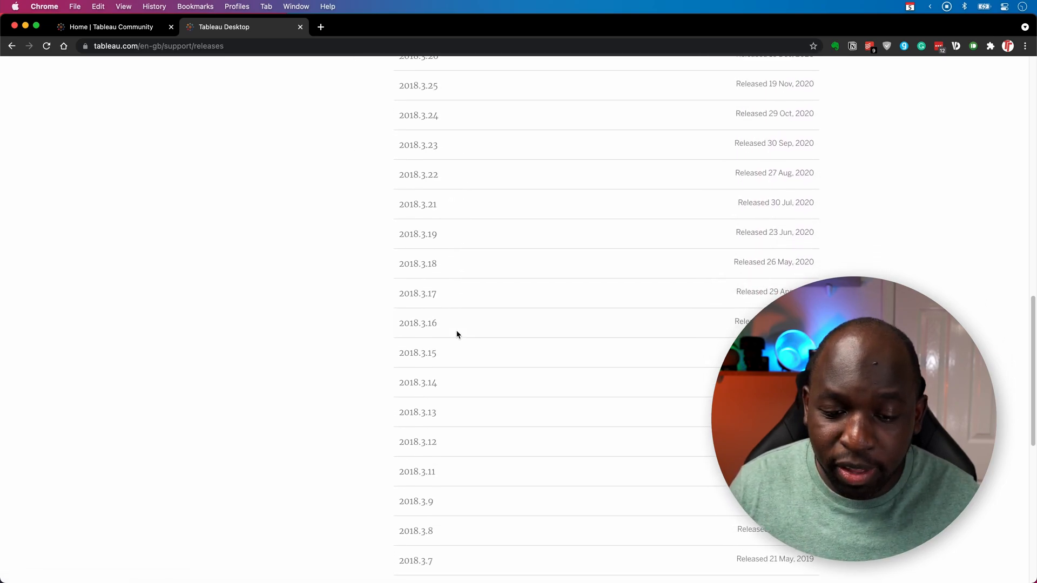
scroll("down", 3)
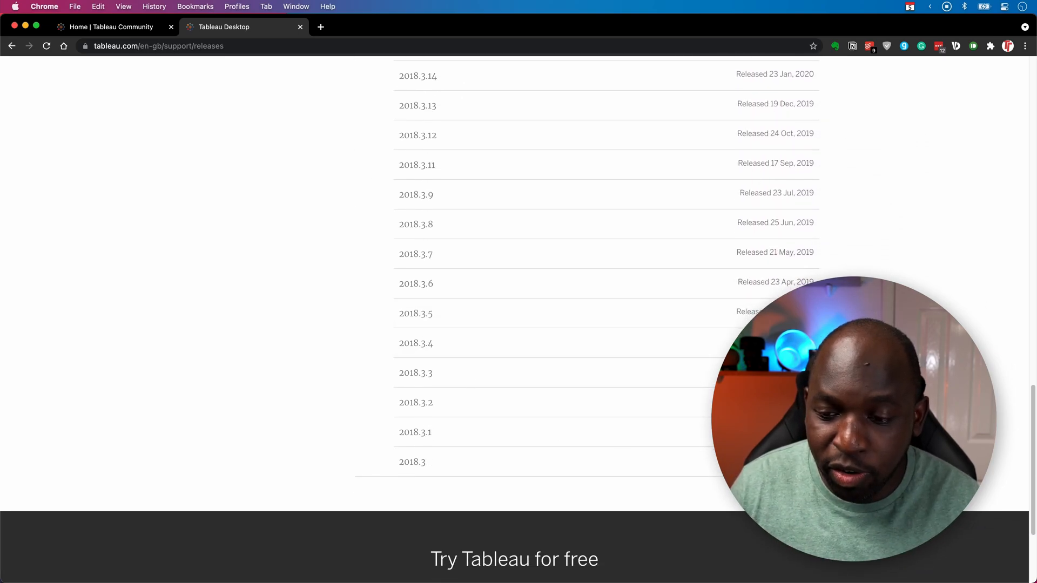
mouse_move(532, 472)
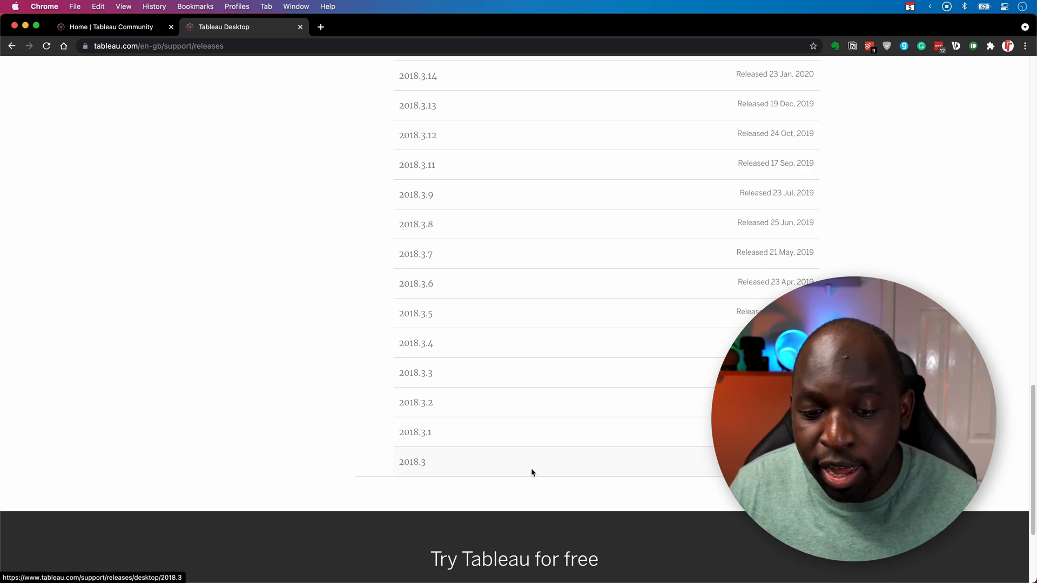
scroll("up", 3)
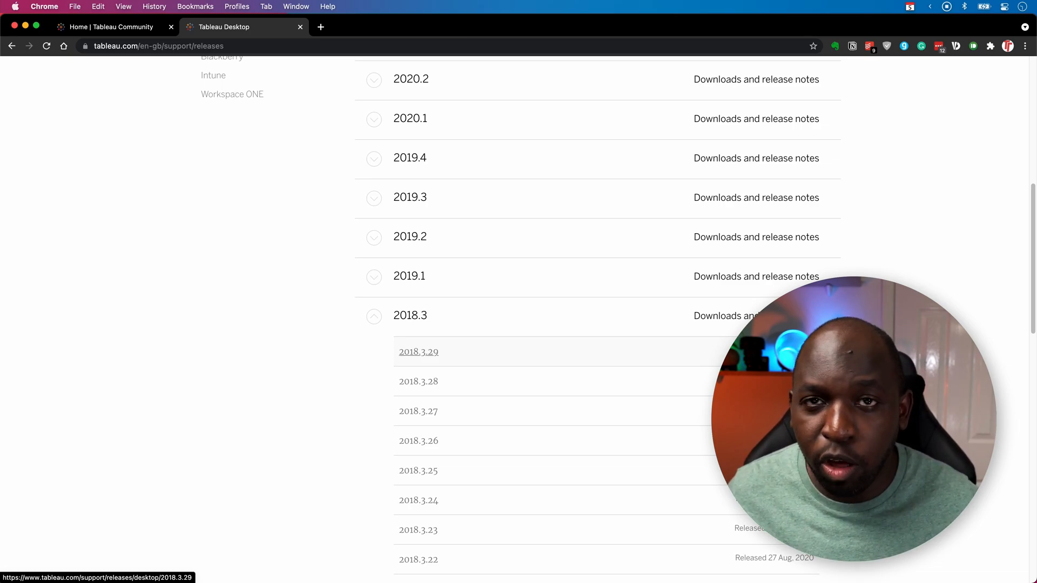
mouse_move(408, 334)
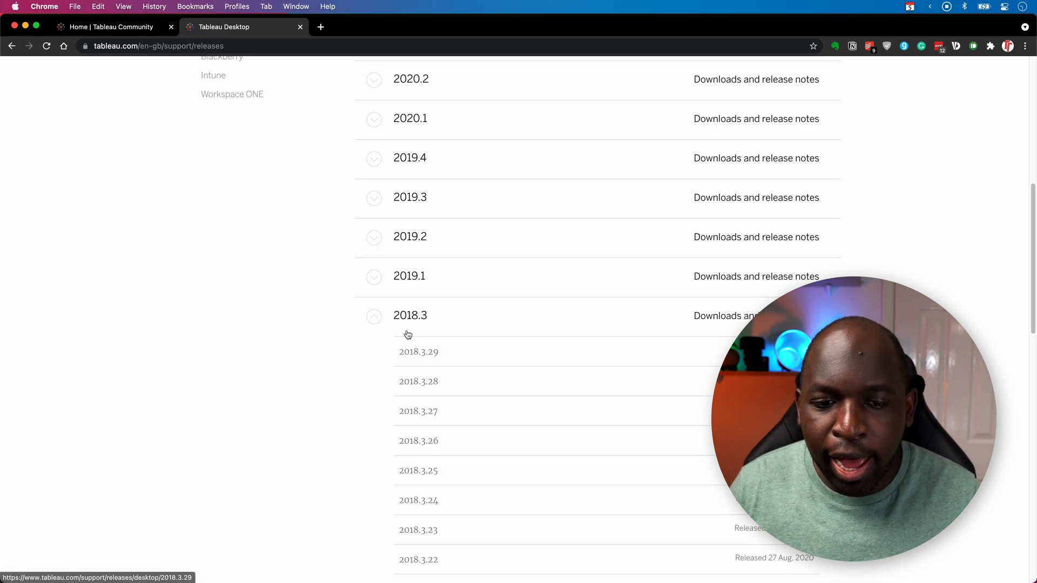
scroll("up", 3)
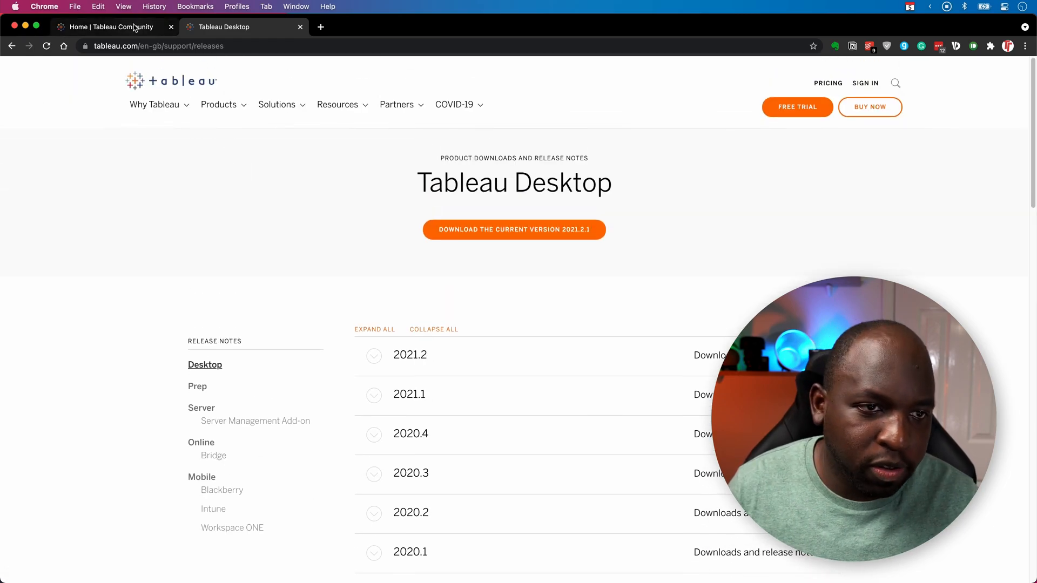
Return to the Community home page and open the full end-of-maintenance announcement via LEARN MORE.
left_click(106, 27)
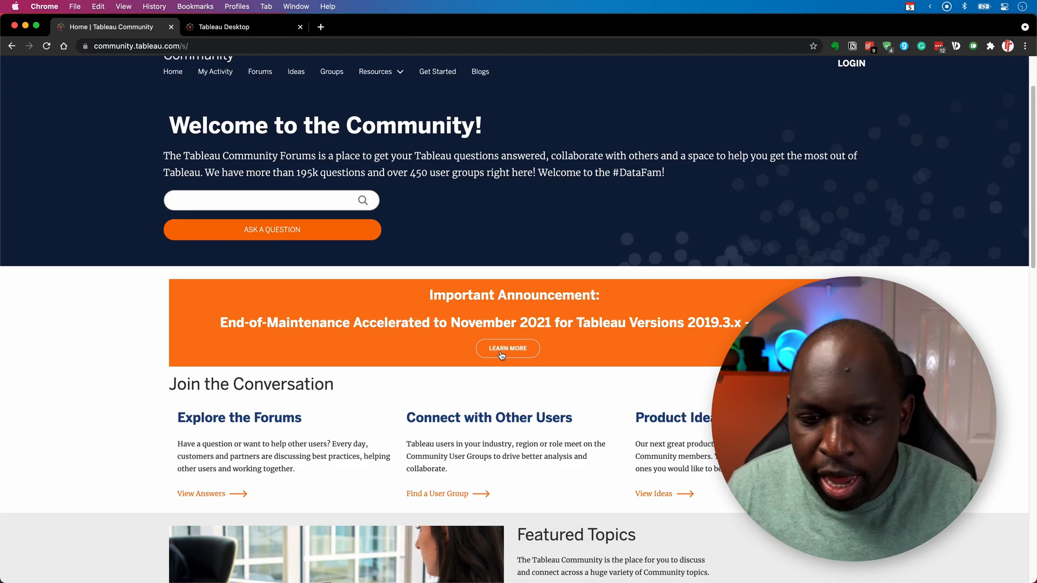
left_click(508, 349)
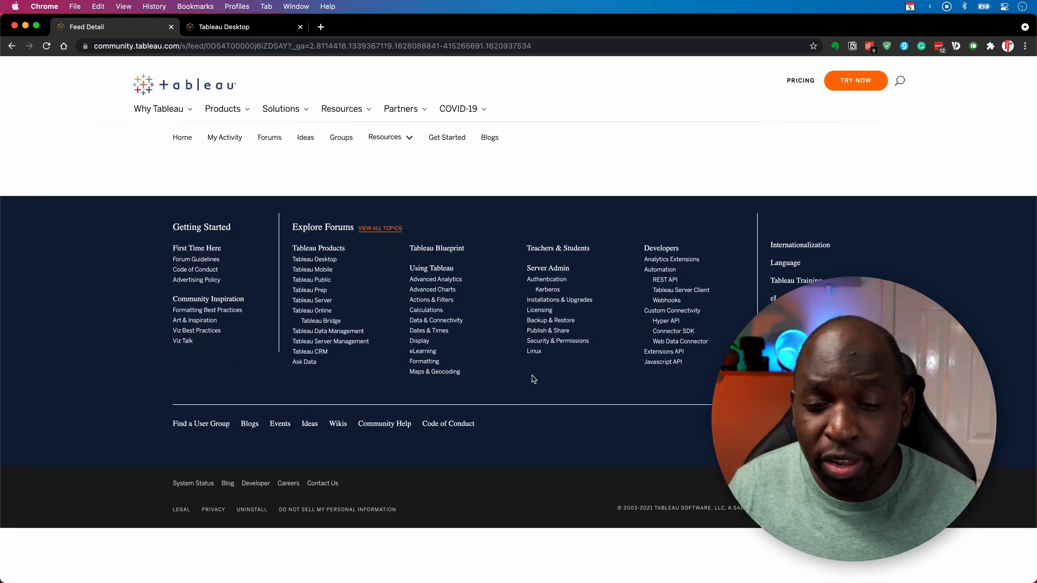
scroll("up", 3)
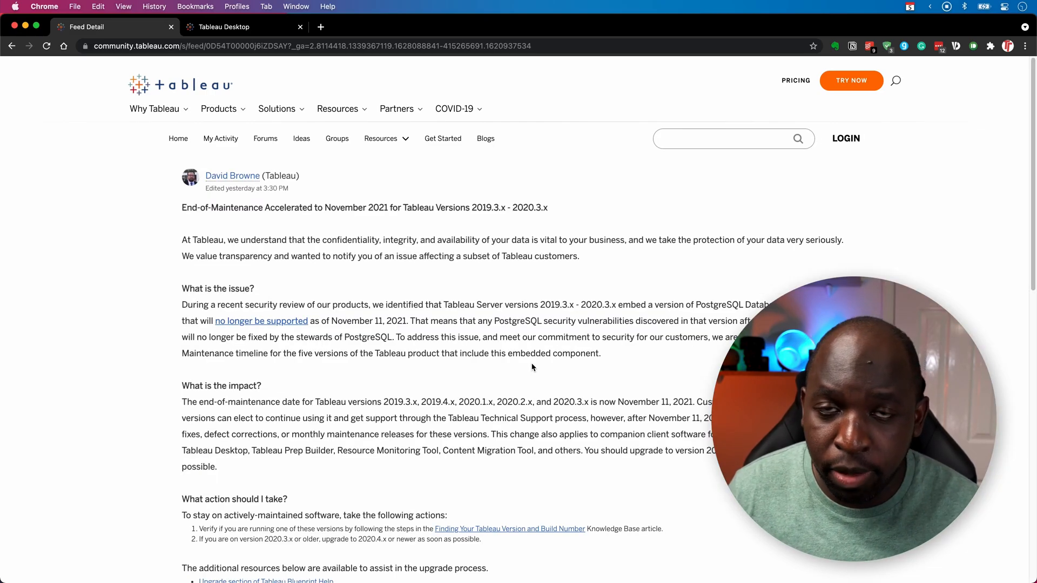
scroll("down", 3)
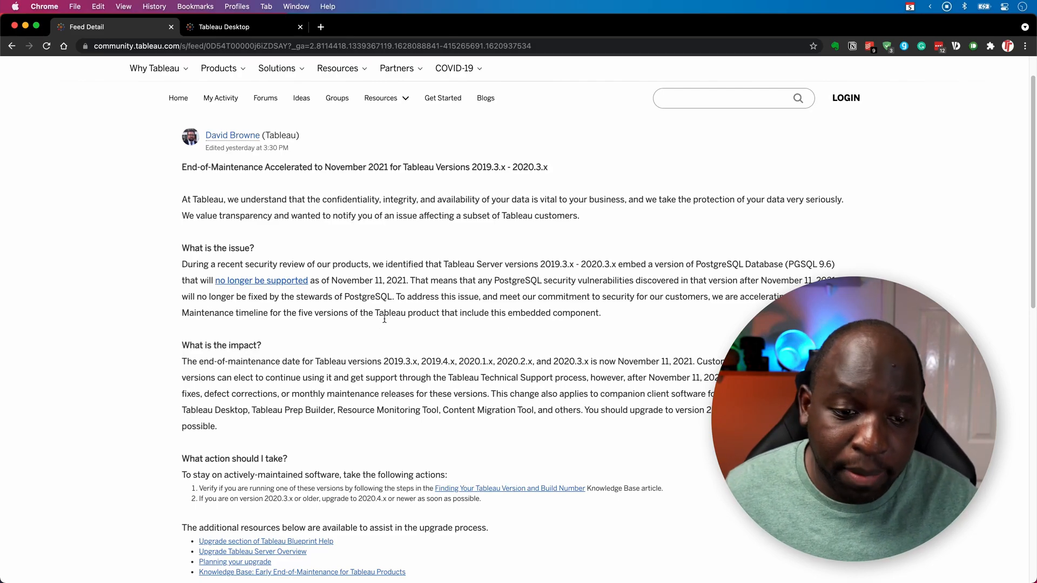
mouse_move(499, 291)
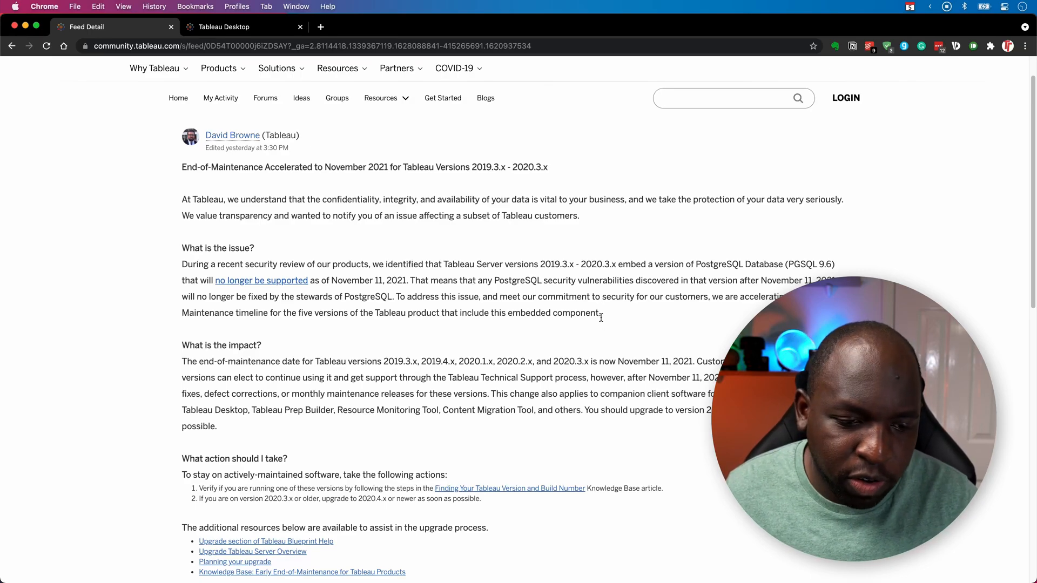
scroll("down", 3)
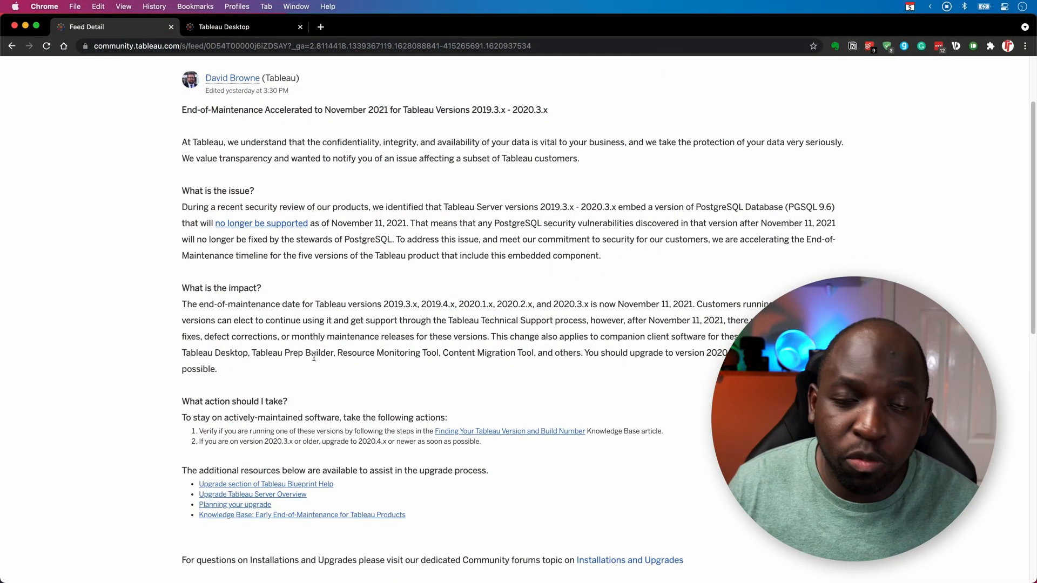
Reach the announcement's additional resources and open the Upgrade Tableau Server Overview article.
scroll("down", 3)
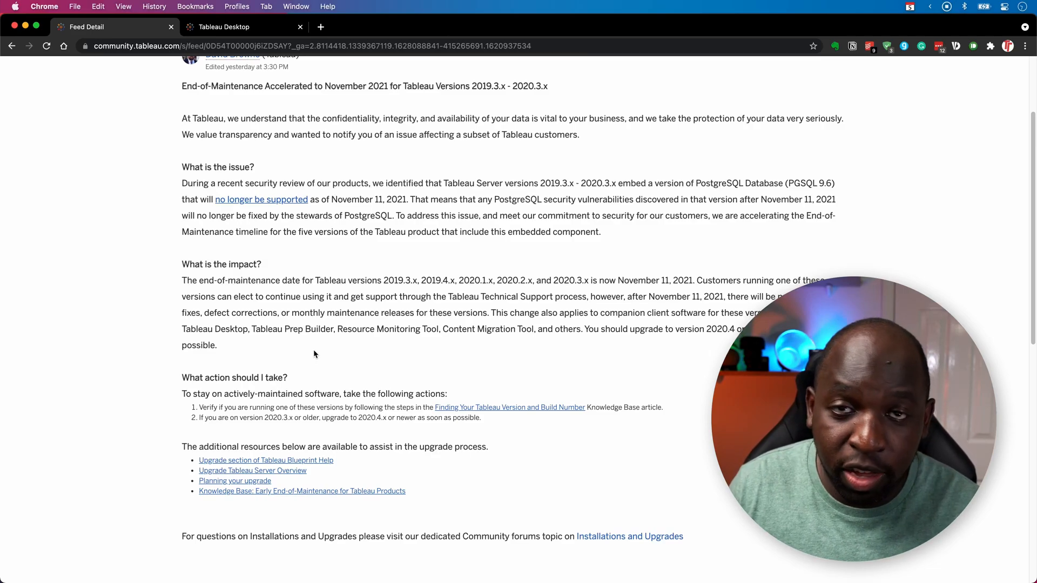
mouse_move(315, 358)
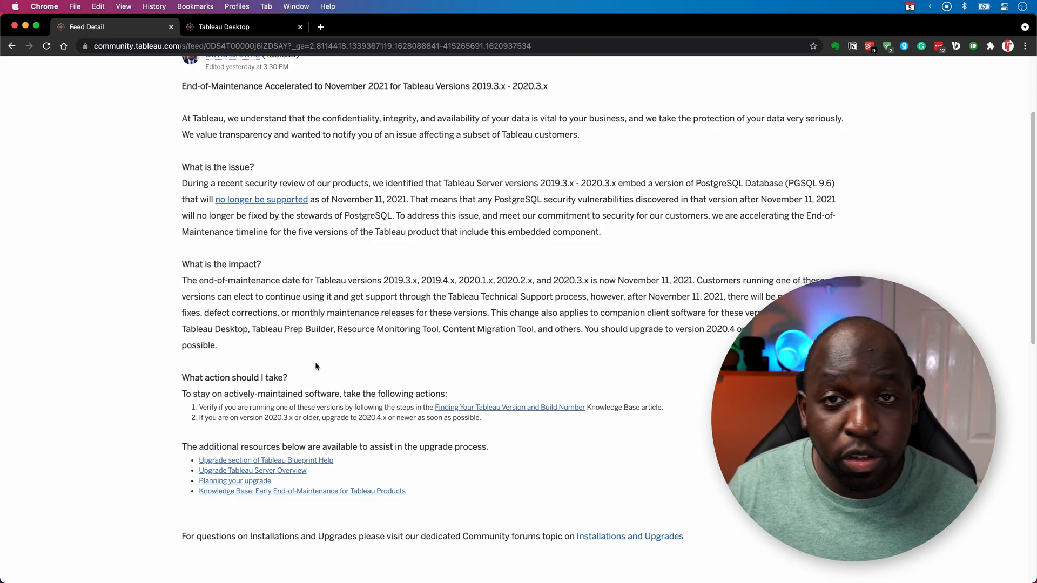
scroll("down", 3)
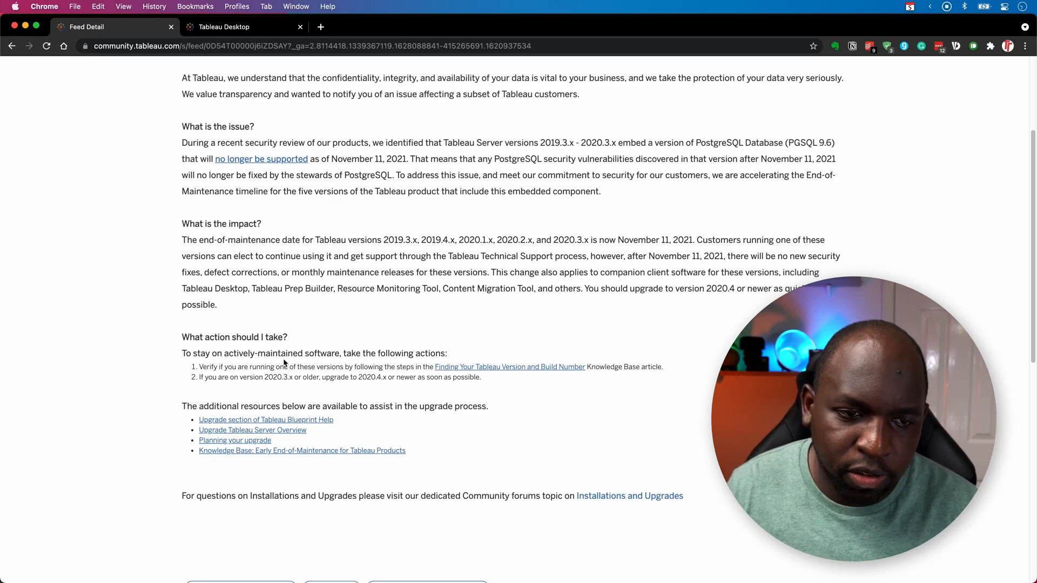
scroll("down", 3)
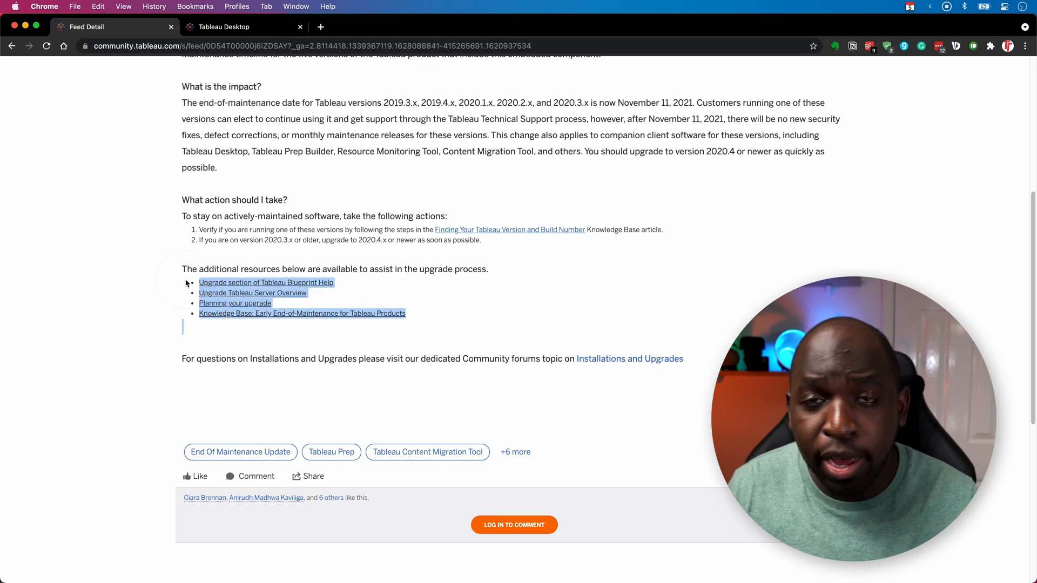
mouse_move(382, 294)
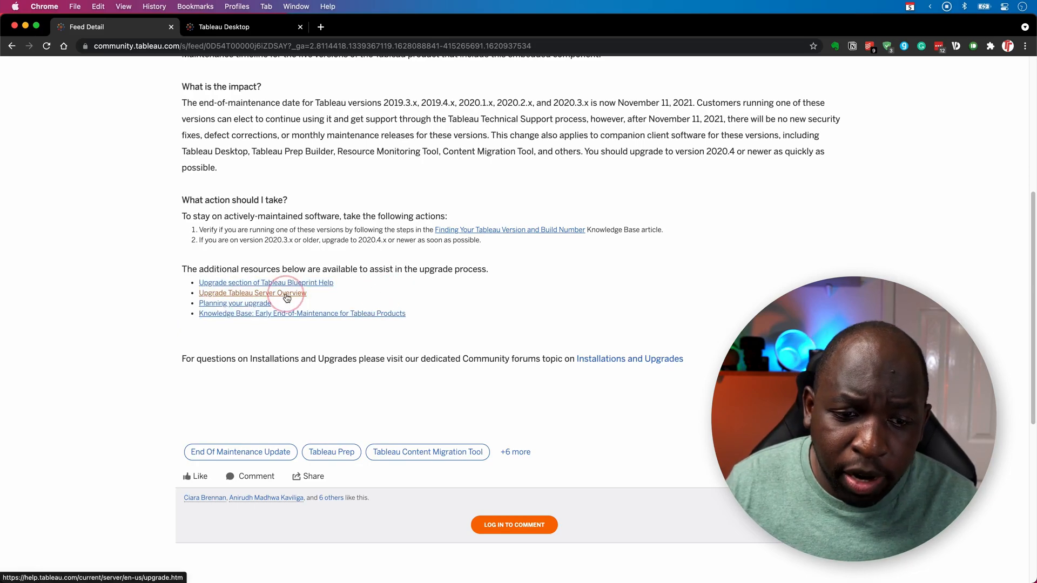
left_click(252, 293)
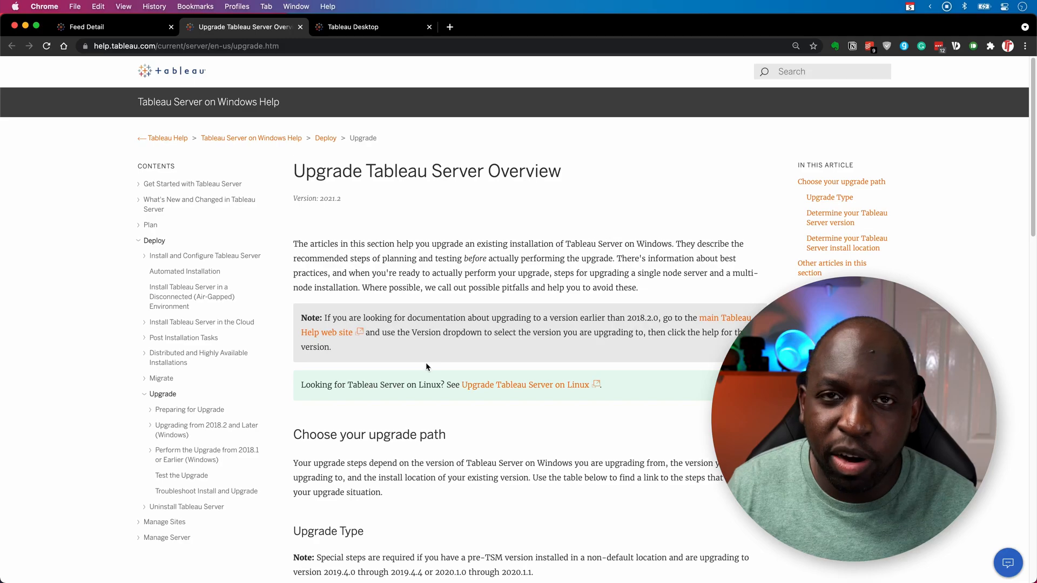
mouse_move(426, 364)
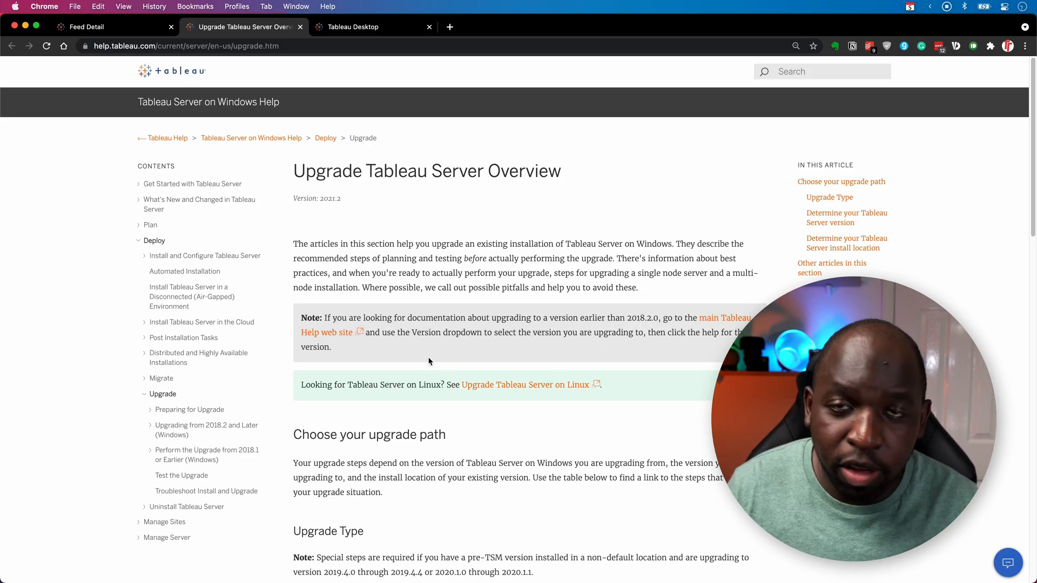
mouse_move(412, 329)
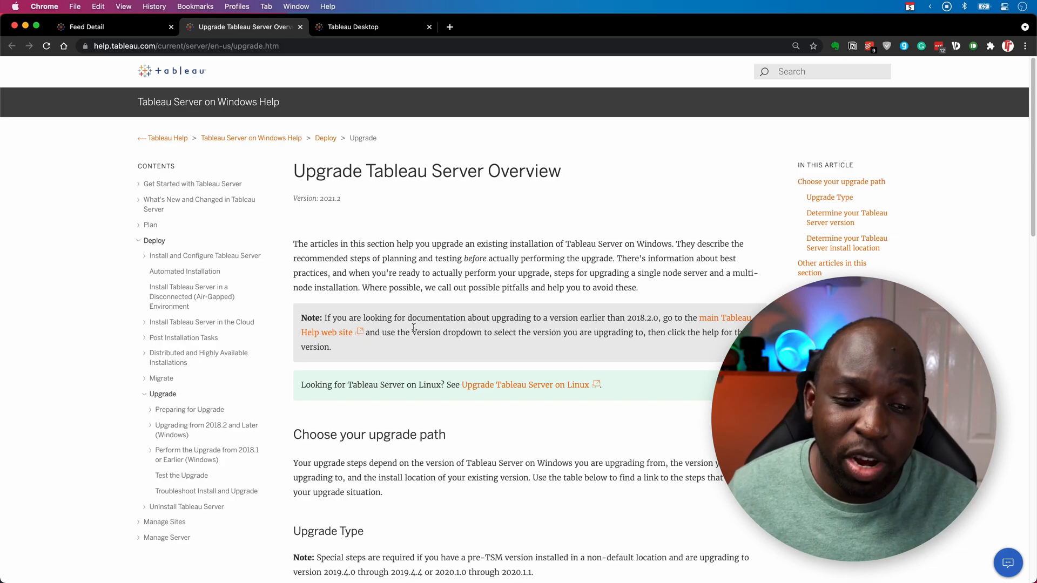
mouse_move(205, 256)
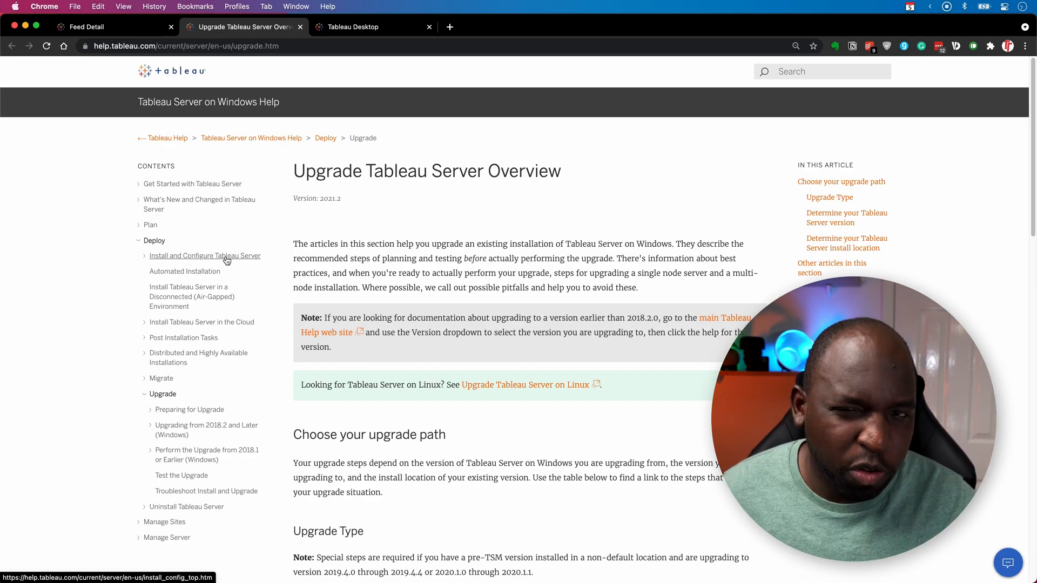
scroll("down", 3)
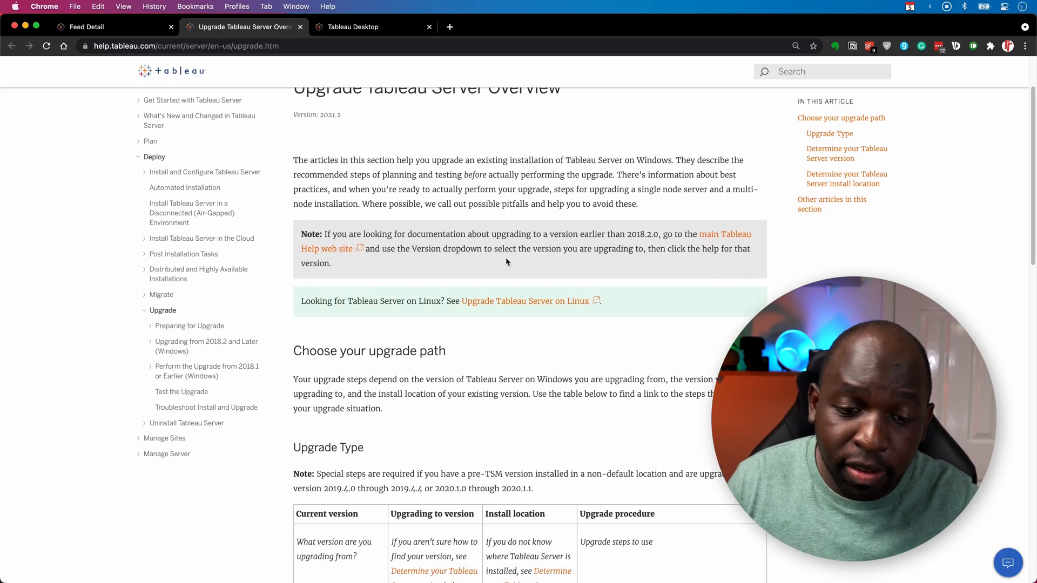
scroll("down", 3)
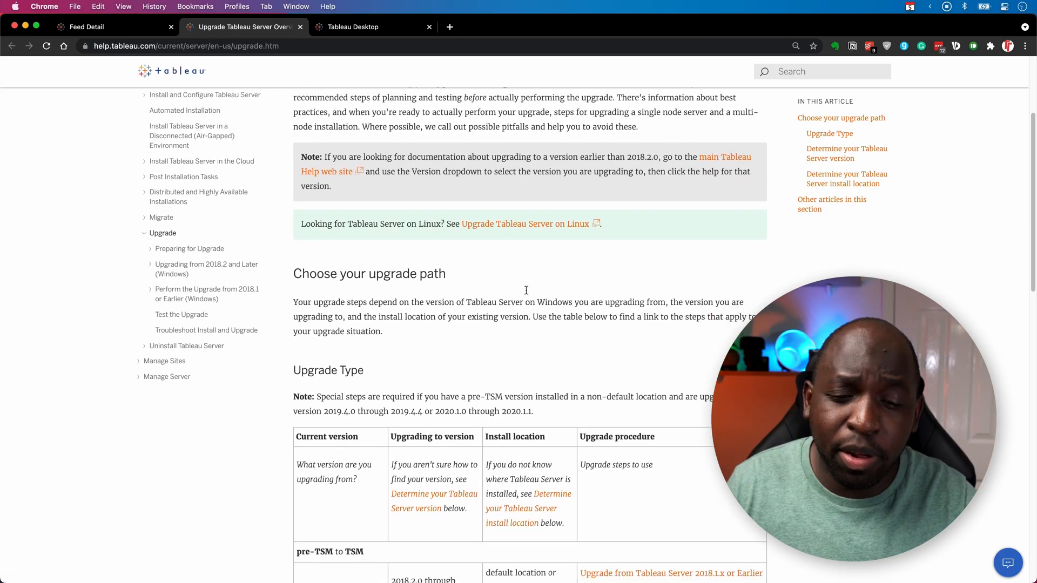
scroll("down", 3)
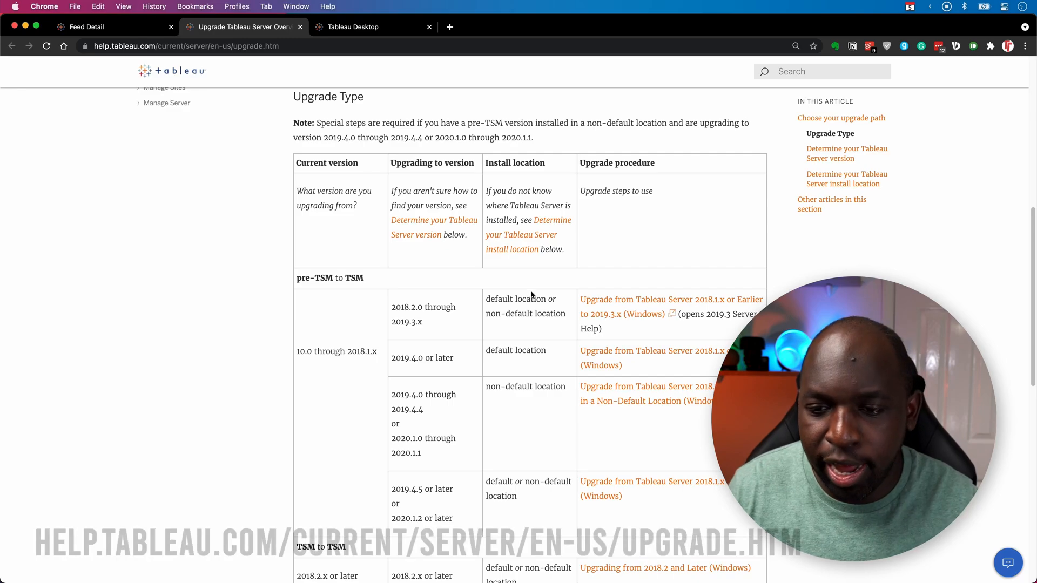
scroll("down", 3)
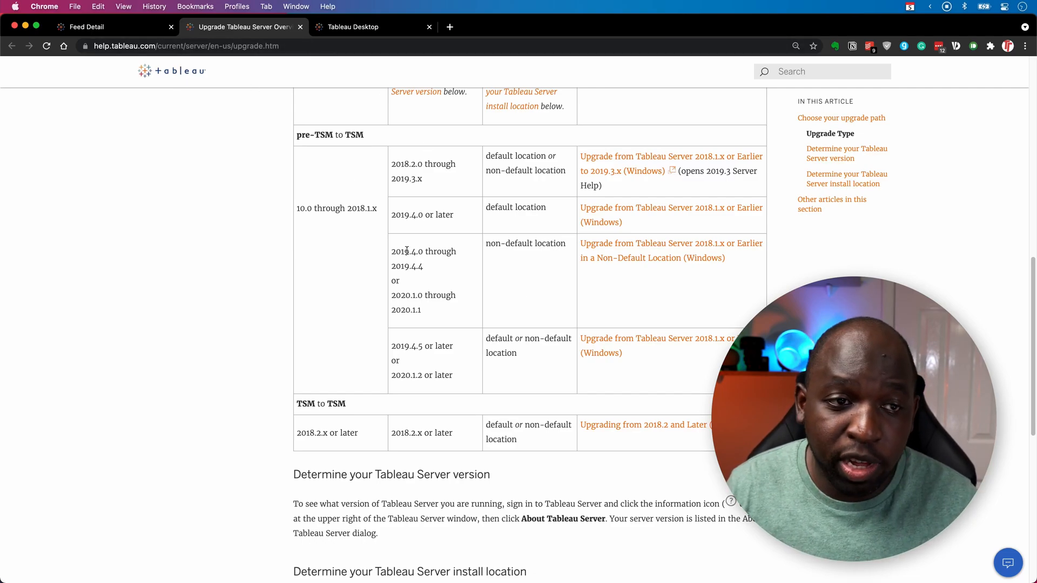
Switch back to the Feed Detail announcement tab and re-read it, ending at the top of the post.
left_click(87, 26)
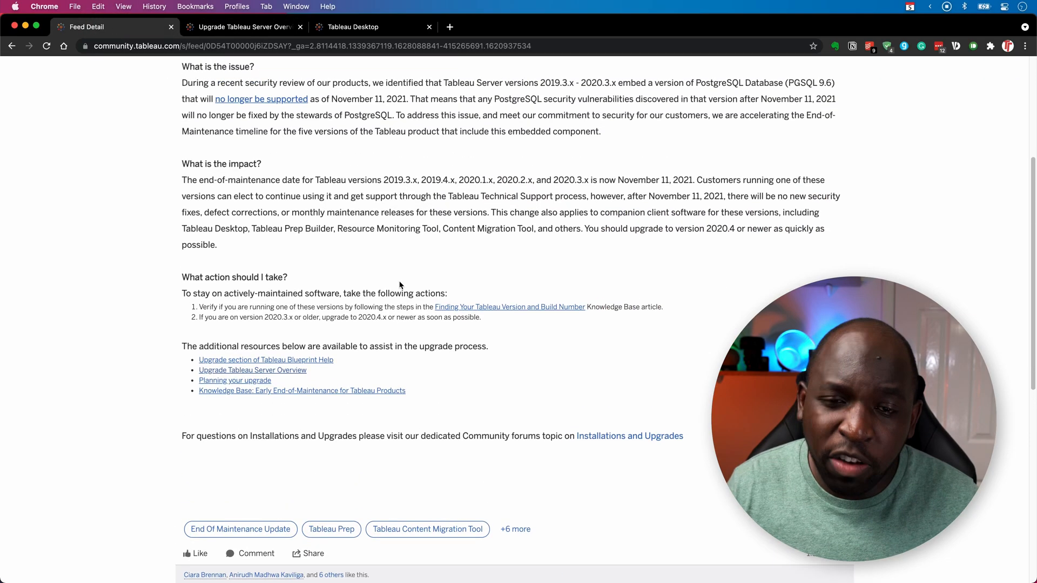
scroll("up", 3)
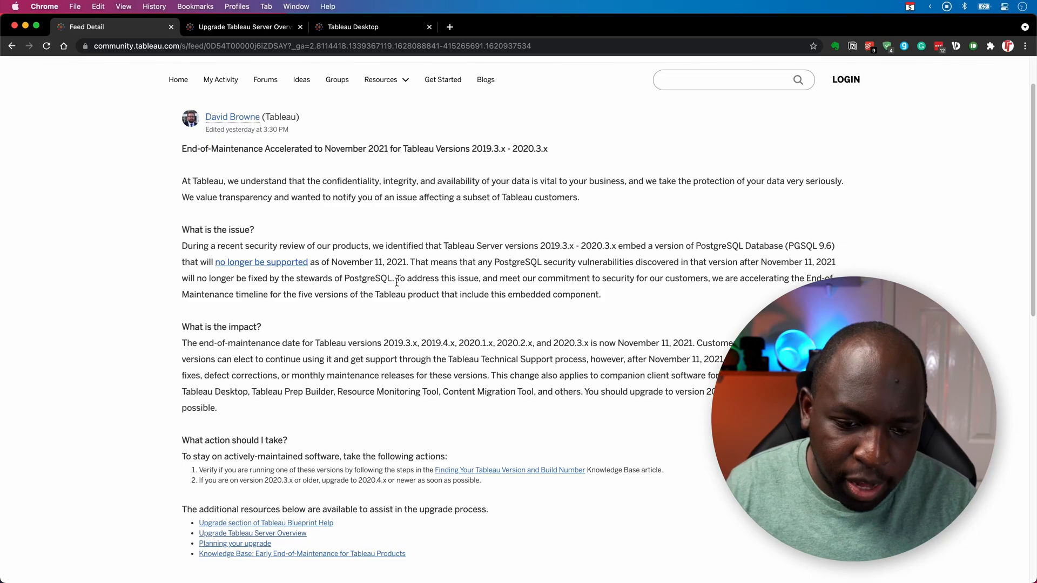
scroll("down", 3)
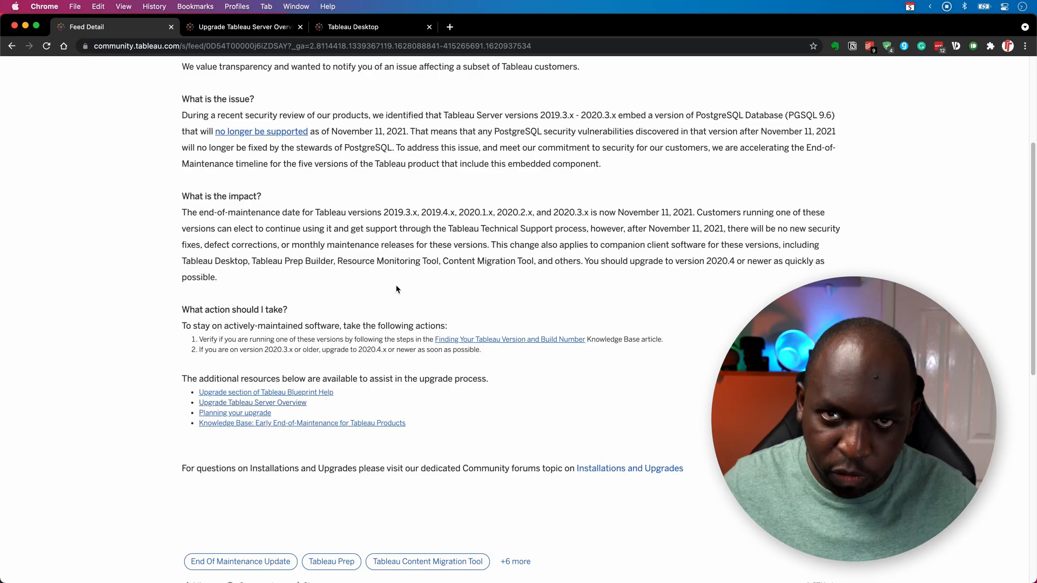
scroll("up", 3)
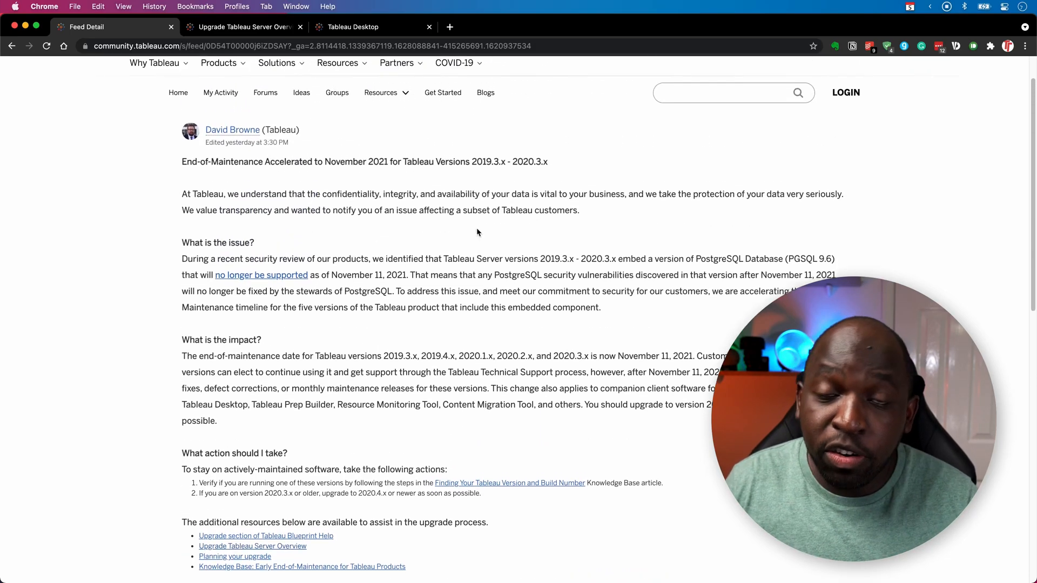